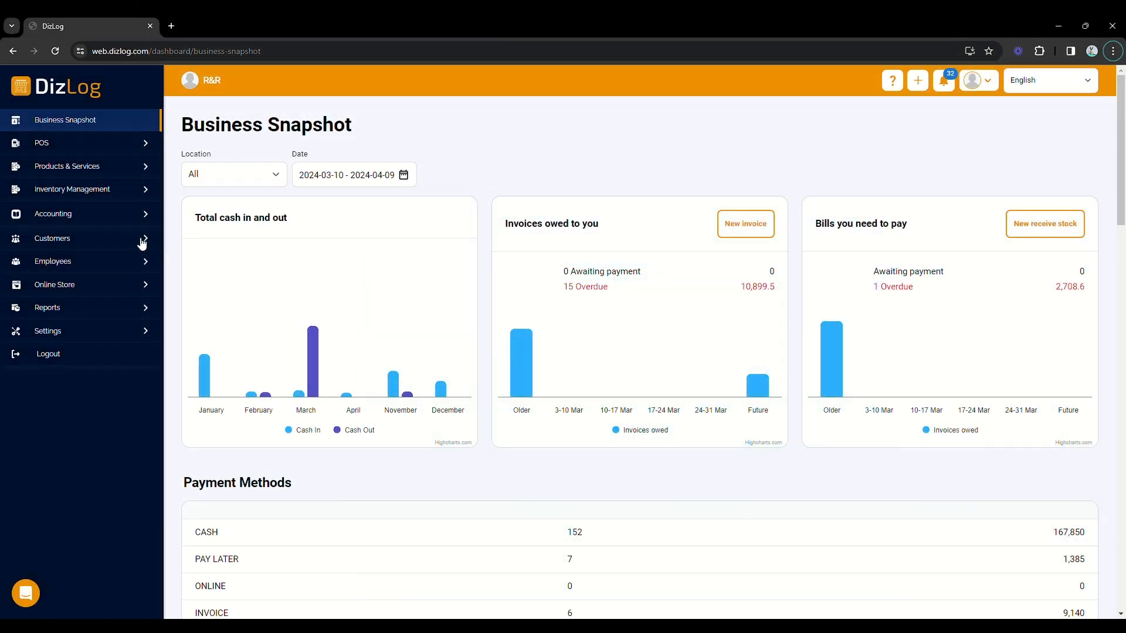
Start a new expense from the Accounting area's Expense list
click(53, 213)
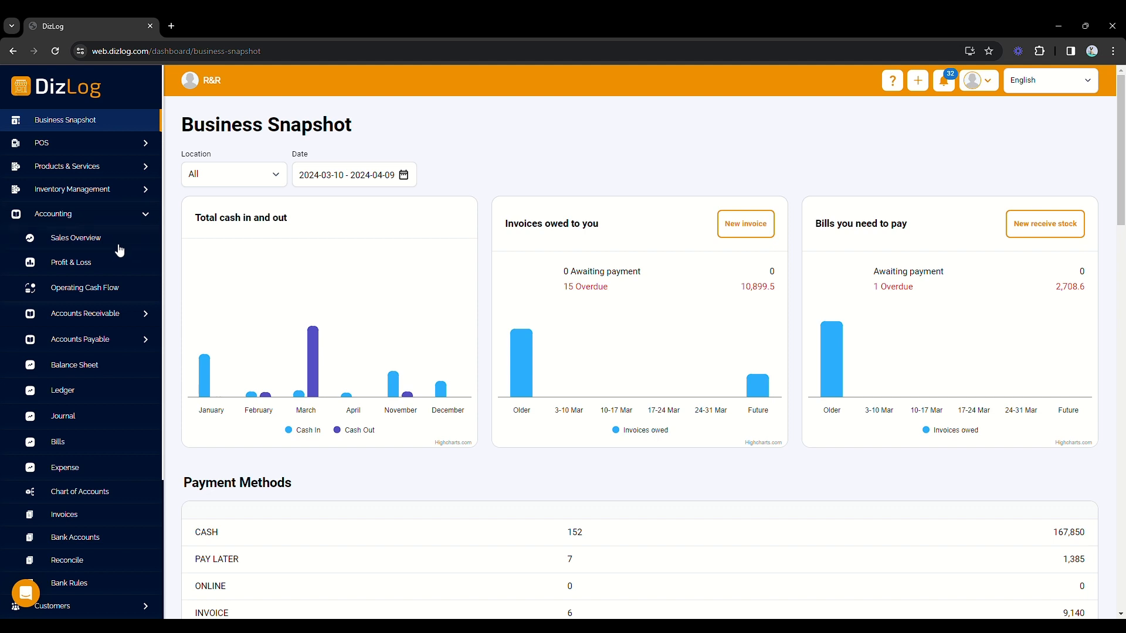
mouse_move(121, 473)
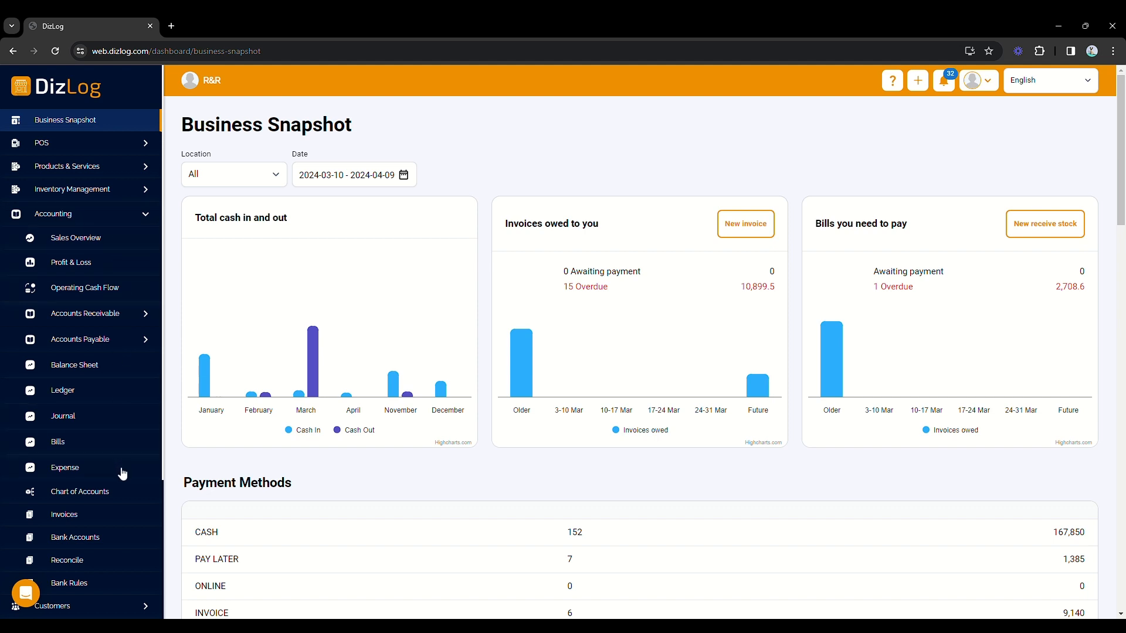
click(65, 468)
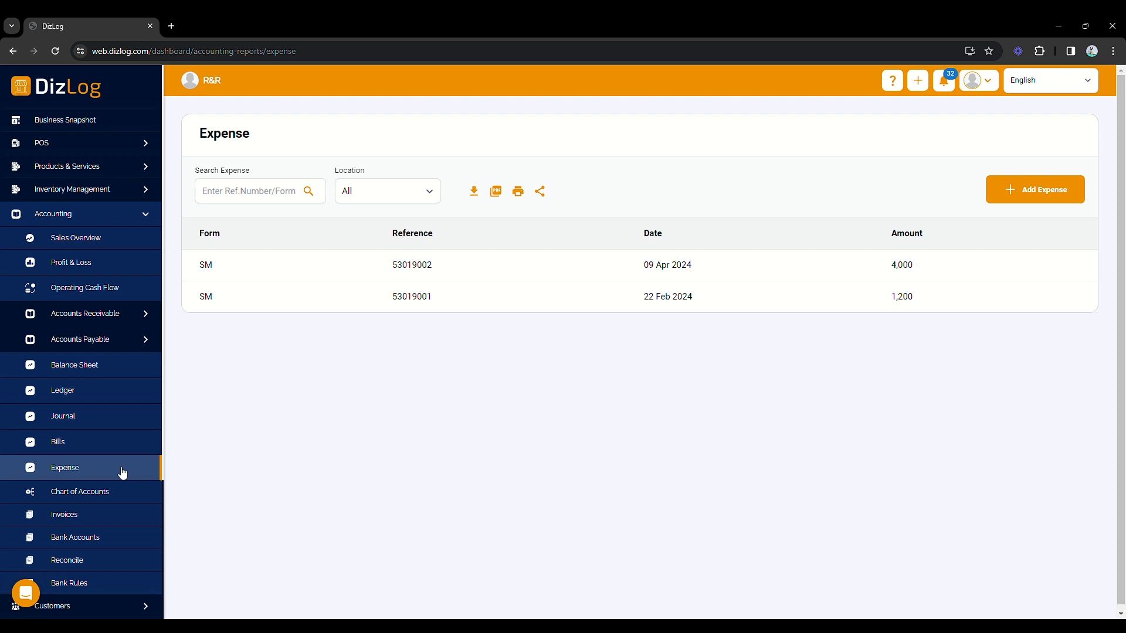
mouse_move(725, 213)
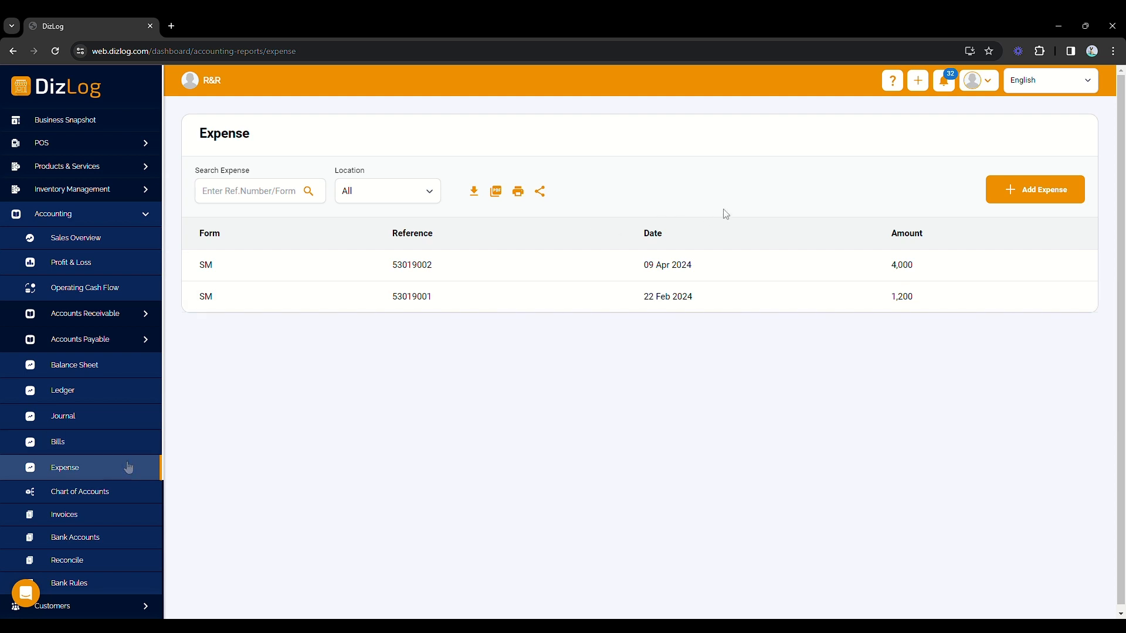
click(1035, 189)
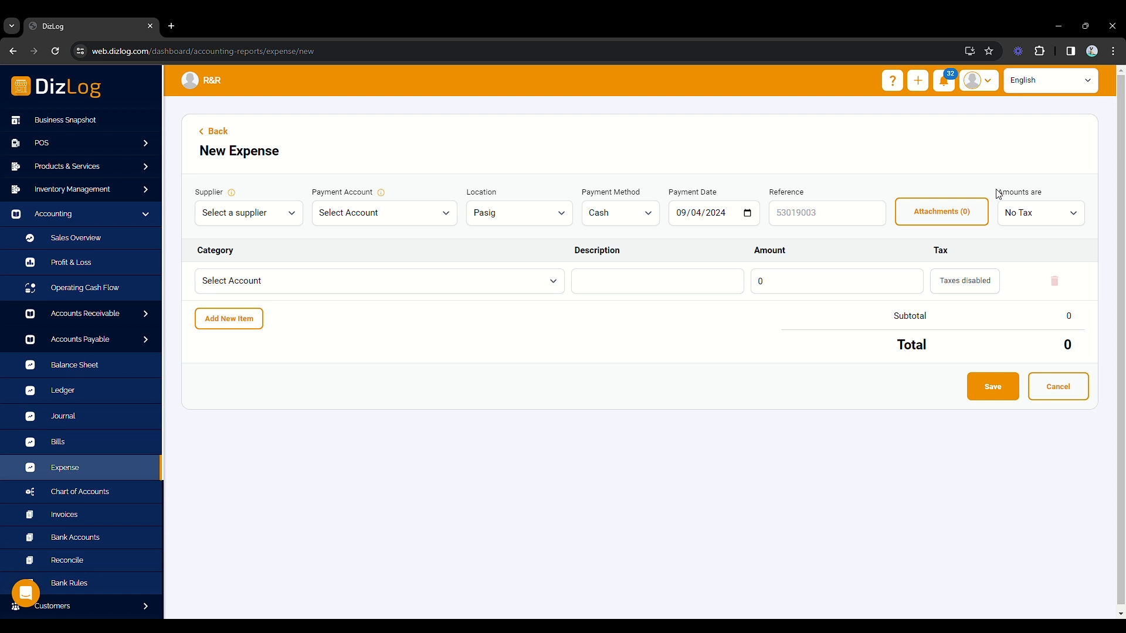
Set the supplier to SM and the payment account to Cash on hand
click(249, 212)
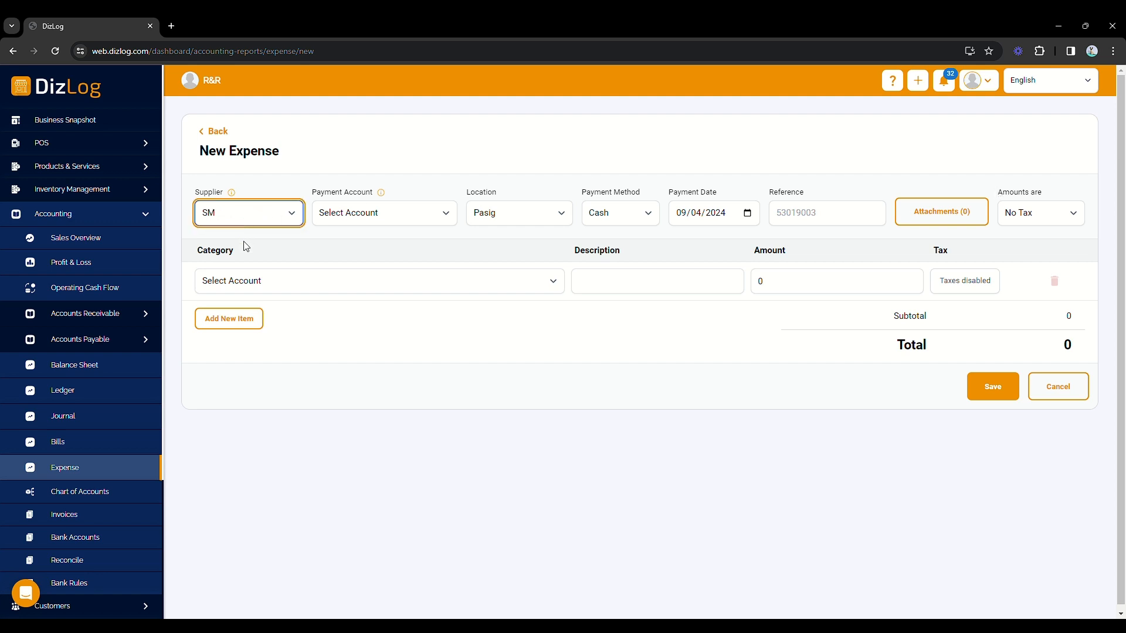
mouse_move(392, 219)
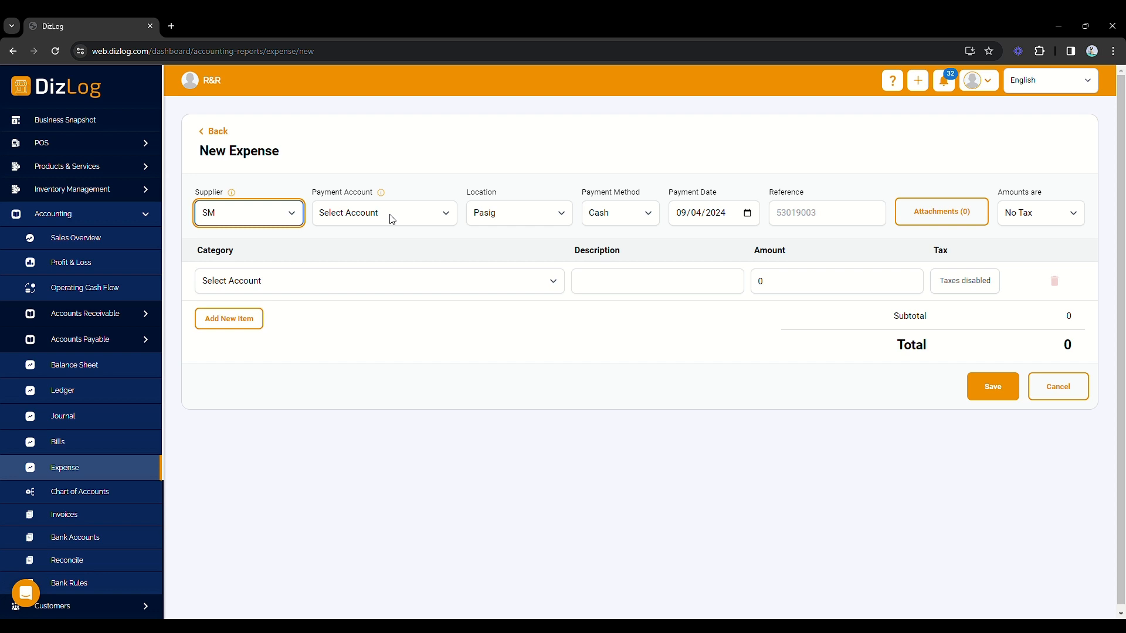
click(383, 212)
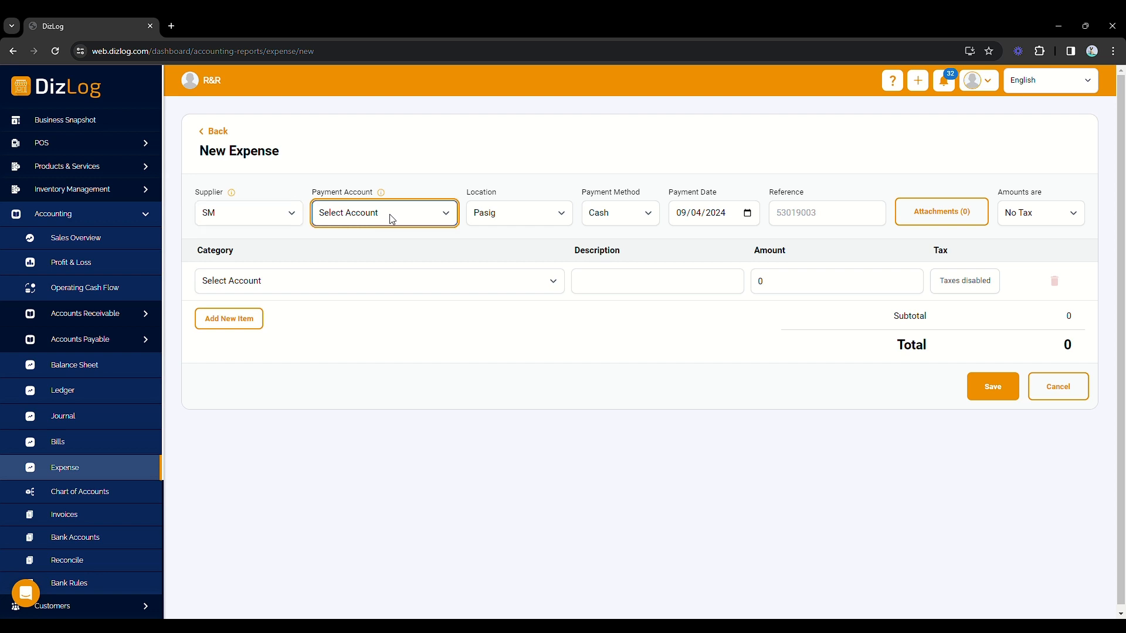
click(384, 212)
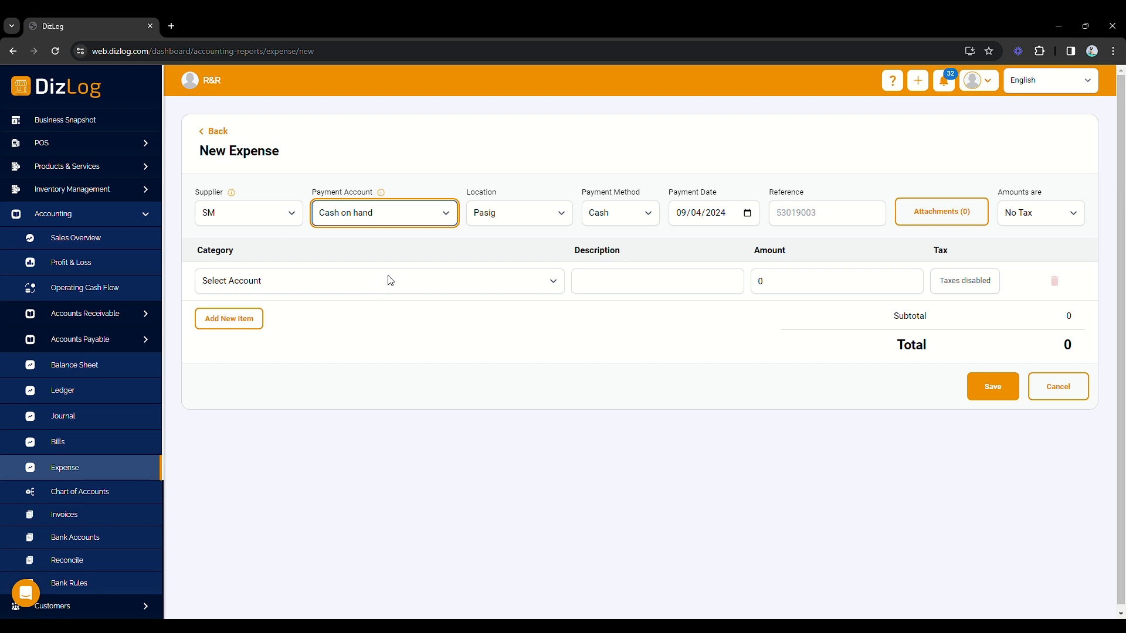
Review location, payment method and date, then bring up the expense attachments
click(518, 212)
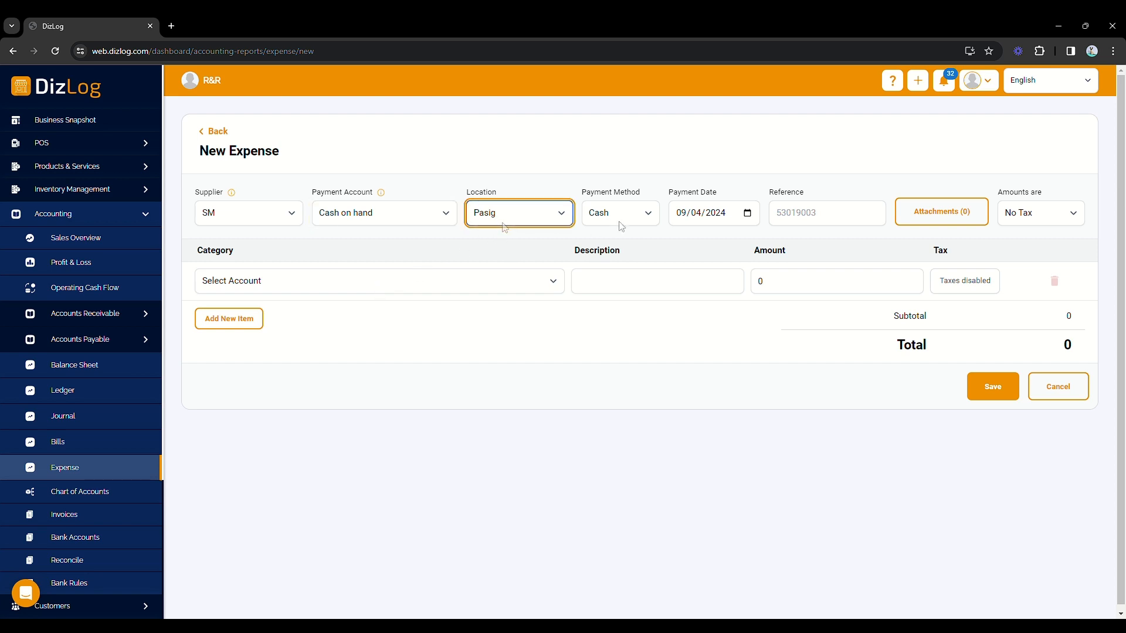
click(619, 212)
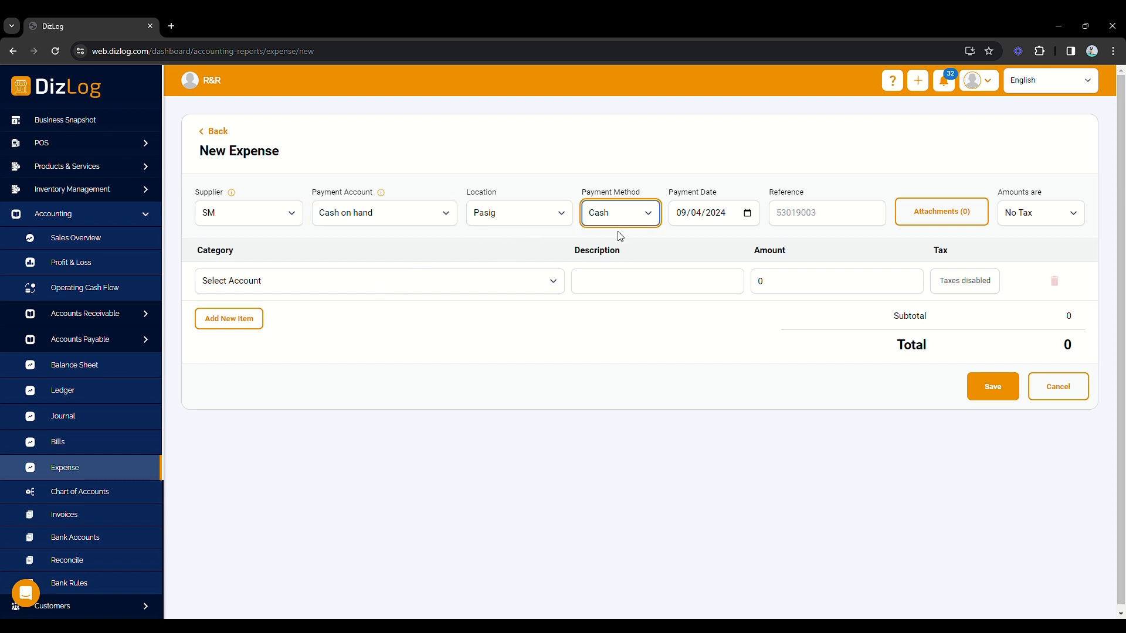
click(711, 213)
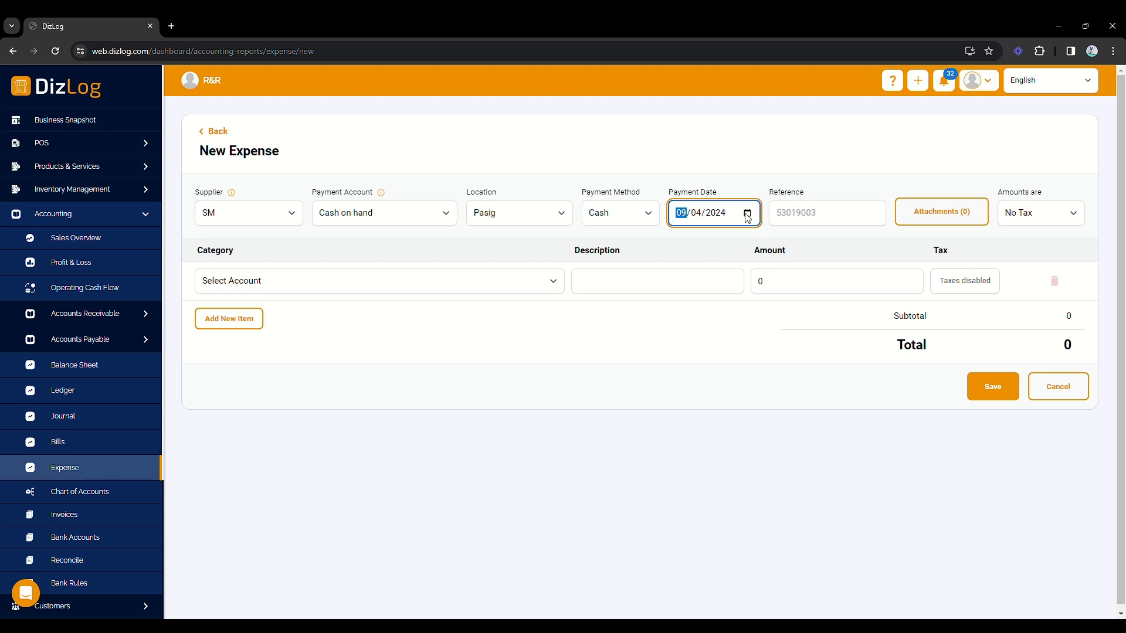
mouse_move(723, 298)
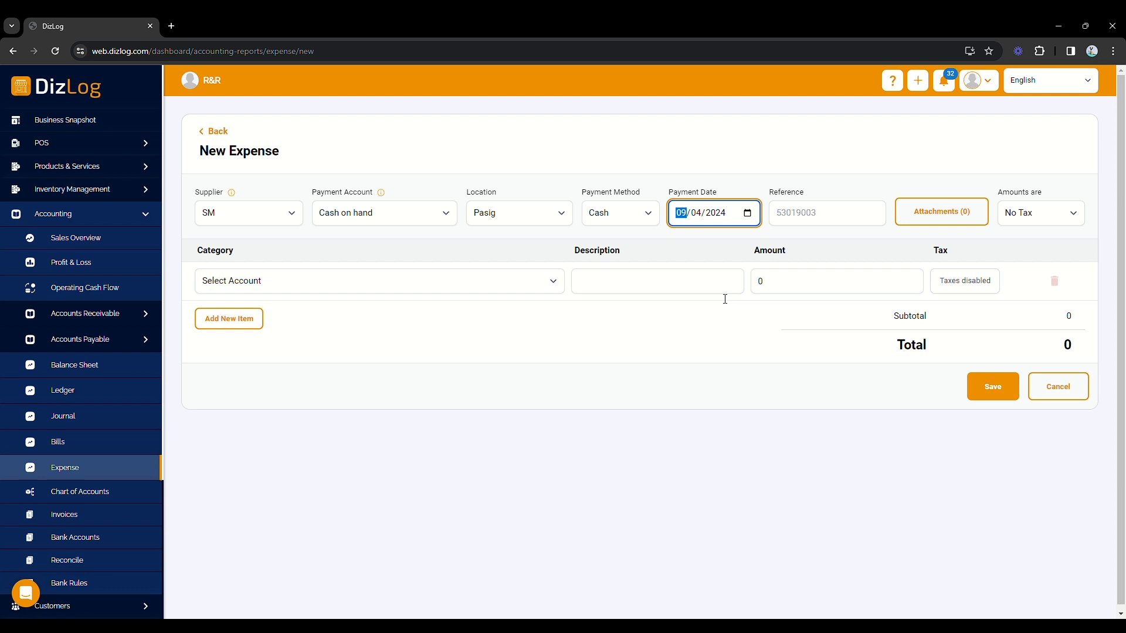
click(941, 212)
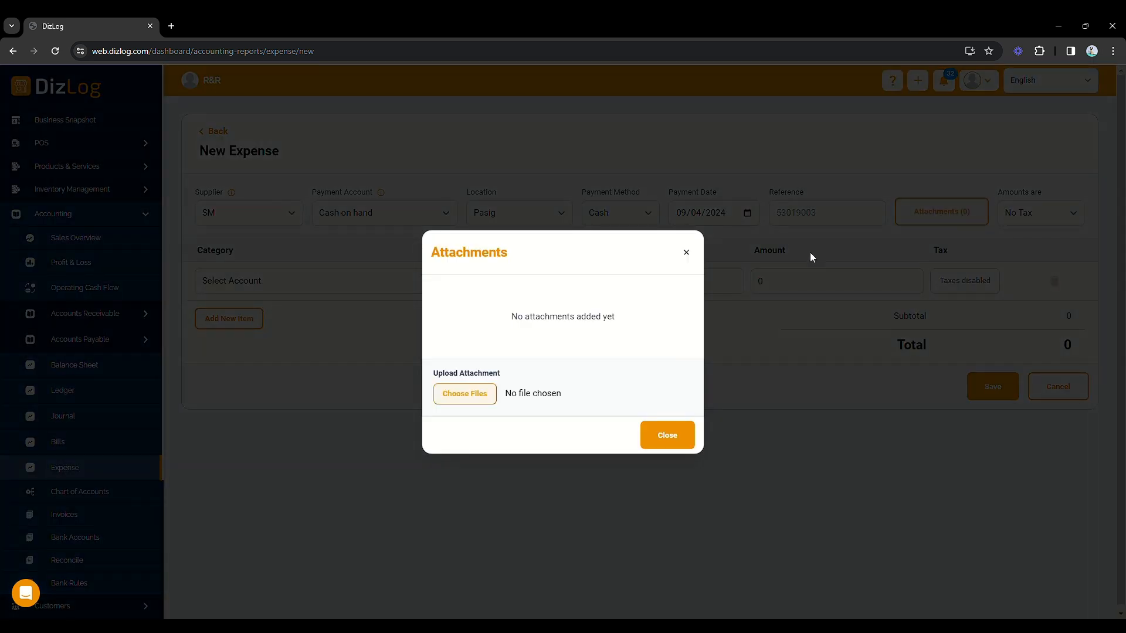
Dismiss the attachments window and set the expense amounts to Tax Inclusive
click(666, 434)
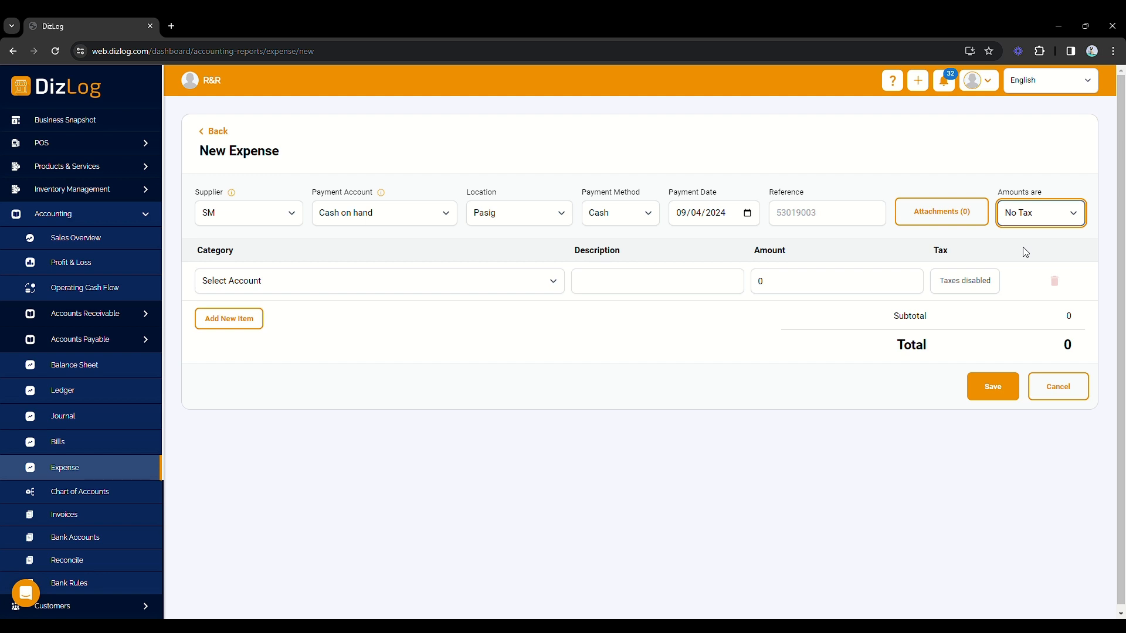
click(1039, 212)
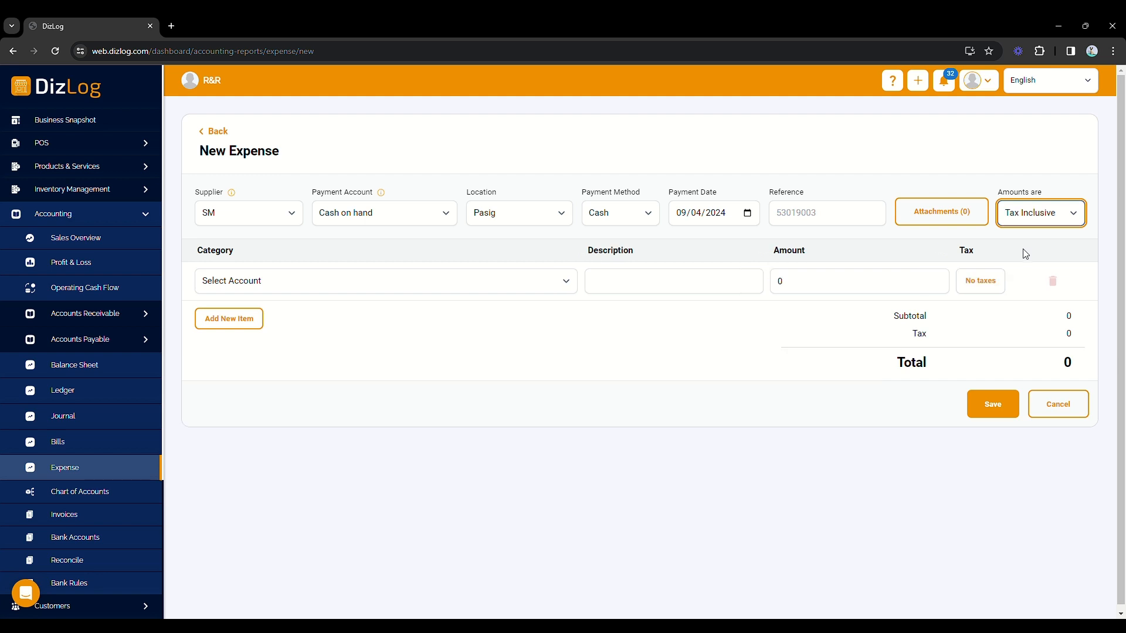
mouse_move(487, 293)
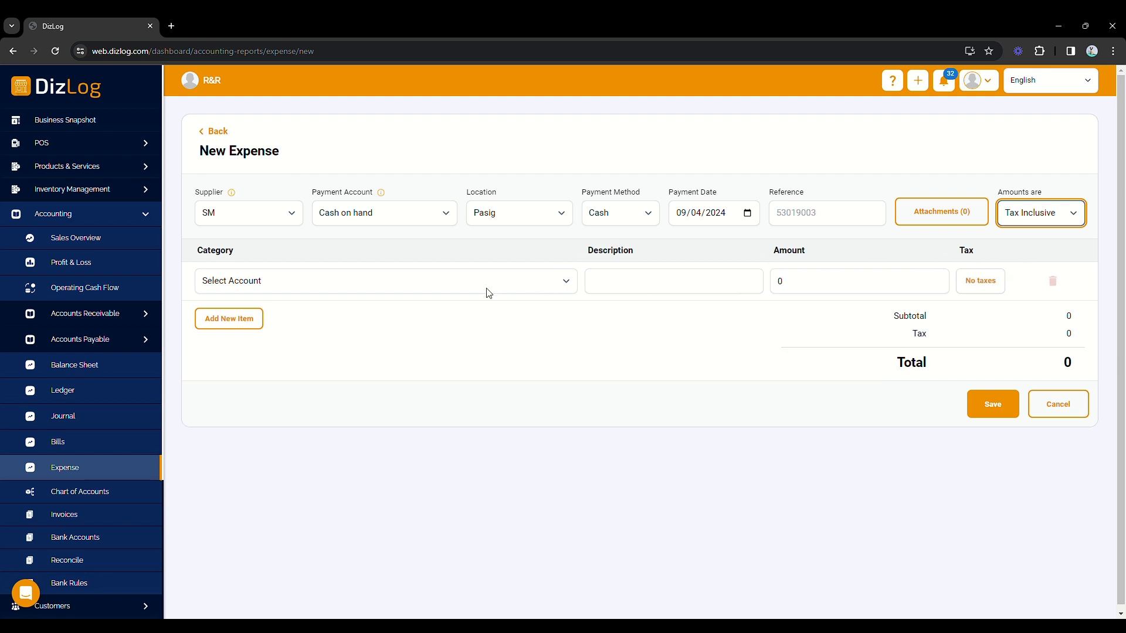
mouse_move(447, 293)
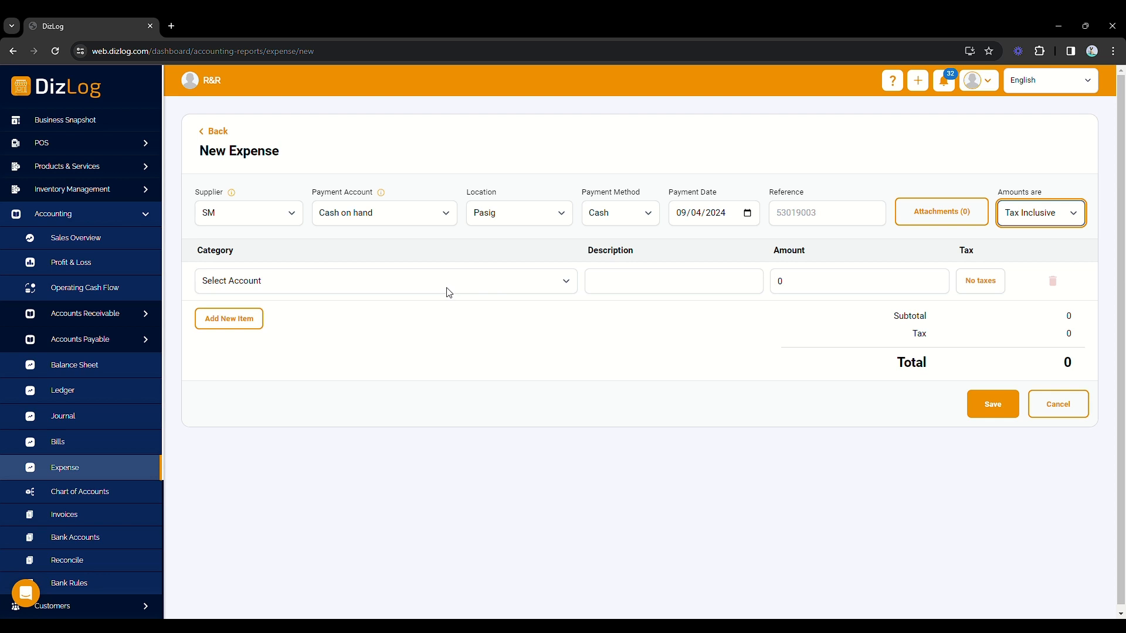
Add a Meals and Representation line, 'Lunch with President CEO', amount 40000
click(386, 281)
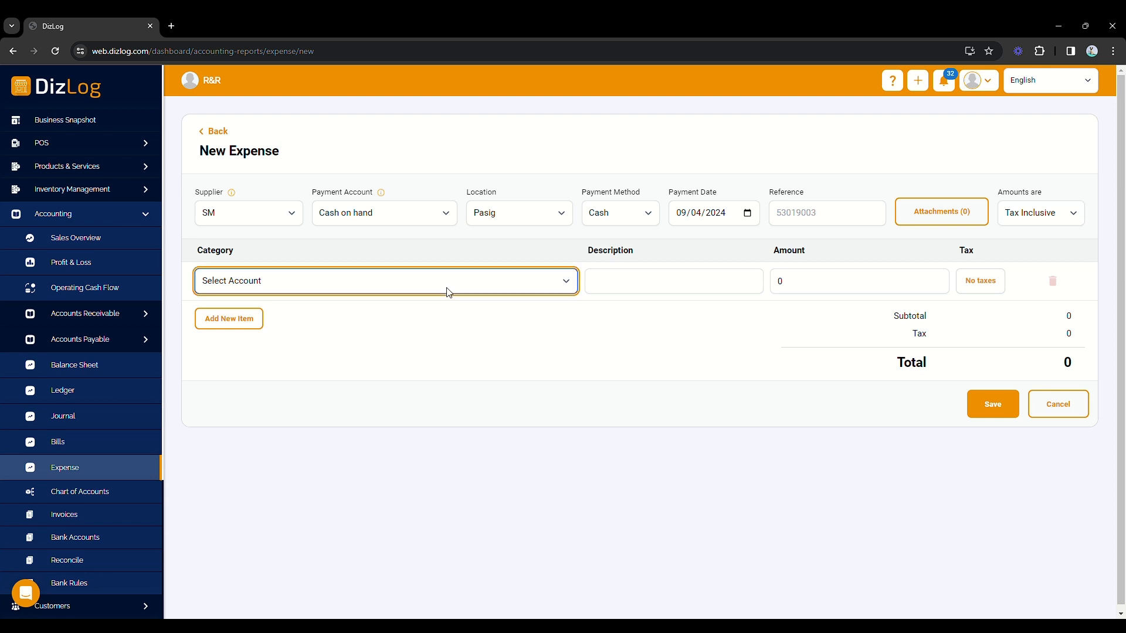
click(386, 281)
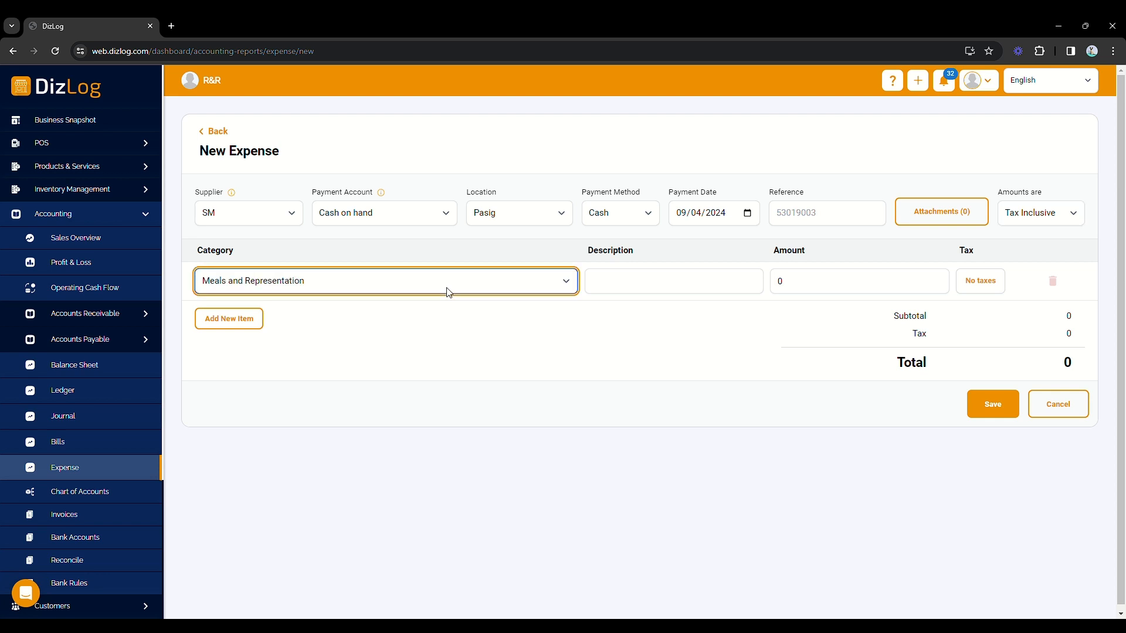
text(Lunch with President CEO)
click(860, 280)
text(40000)
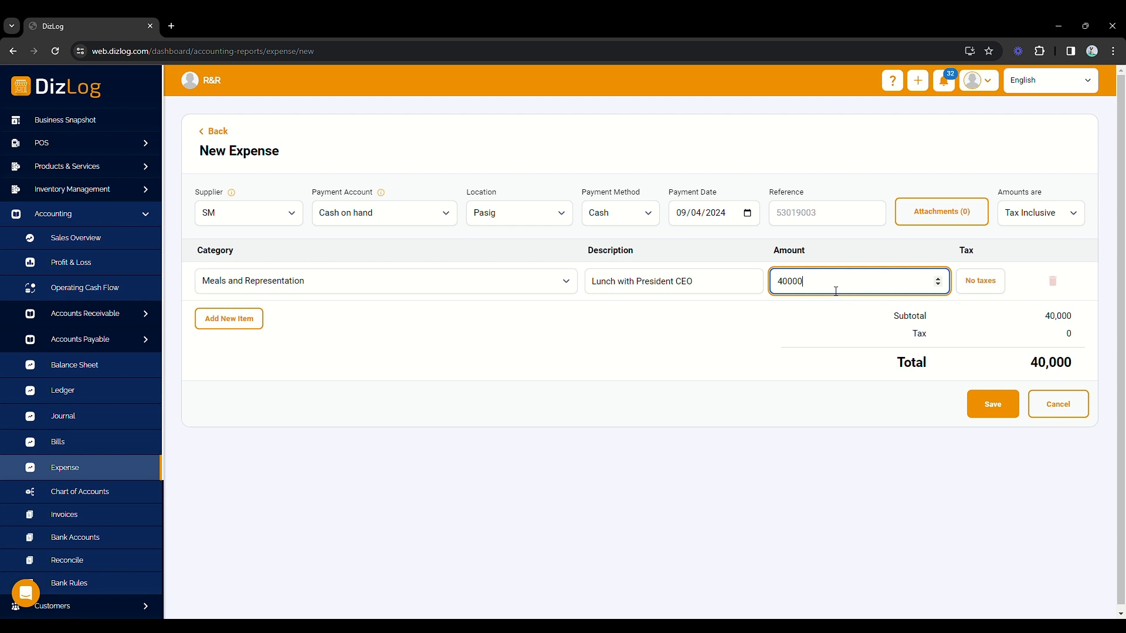
mouse_move(981, 280)
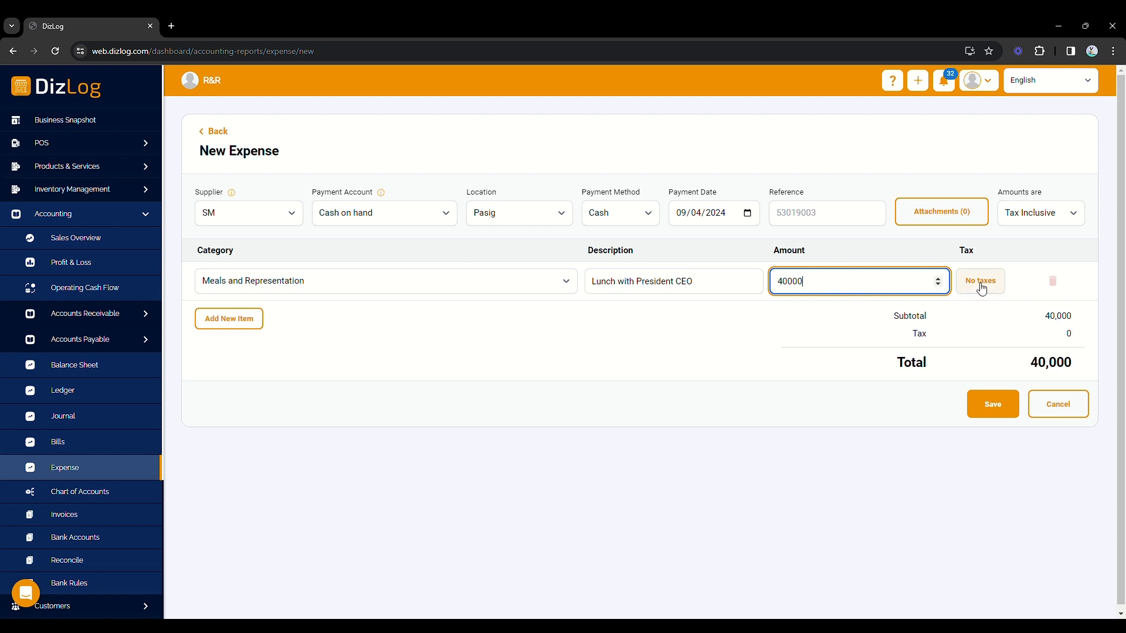
Apply Vat on Purchases (12%) to the line, giving tax 4,285.71
click(978, 280)
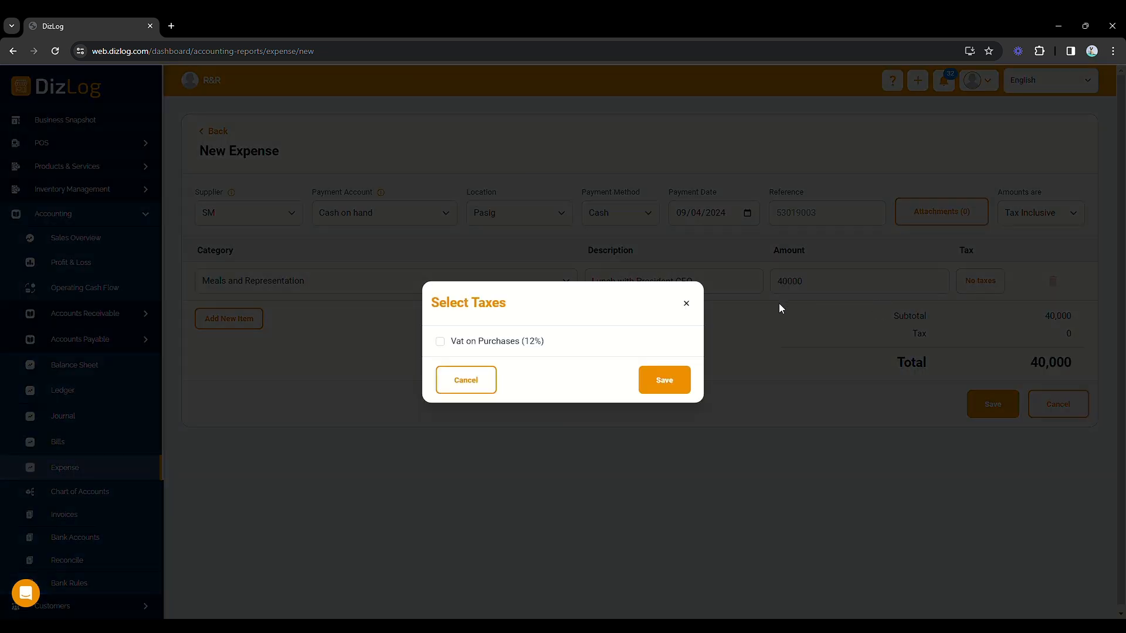
click(439, 341)
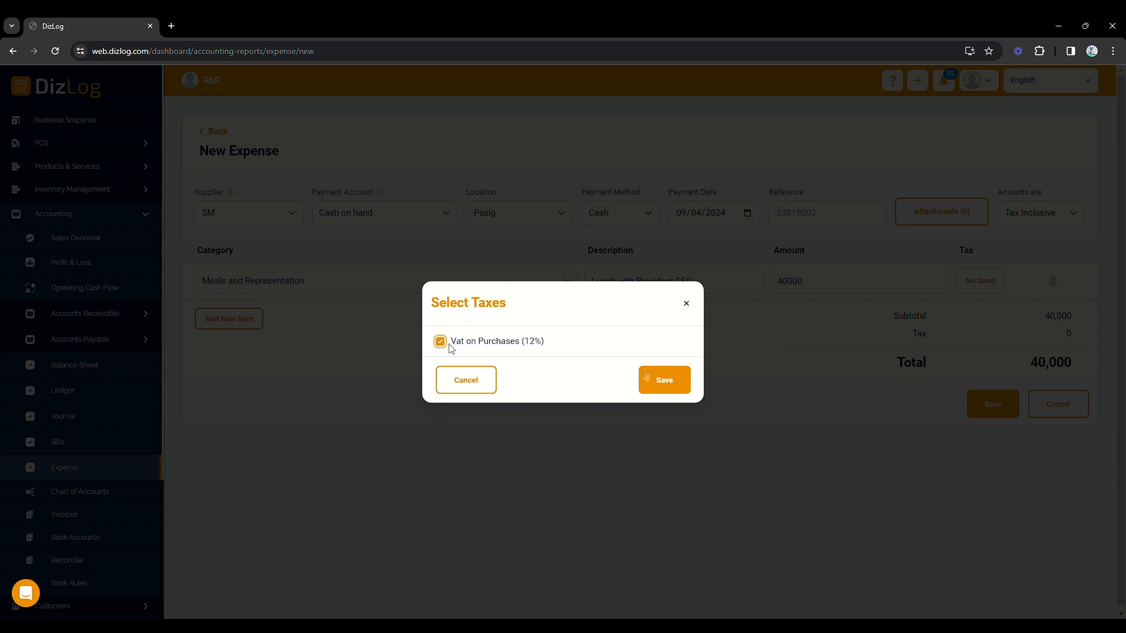
click(662, 379)
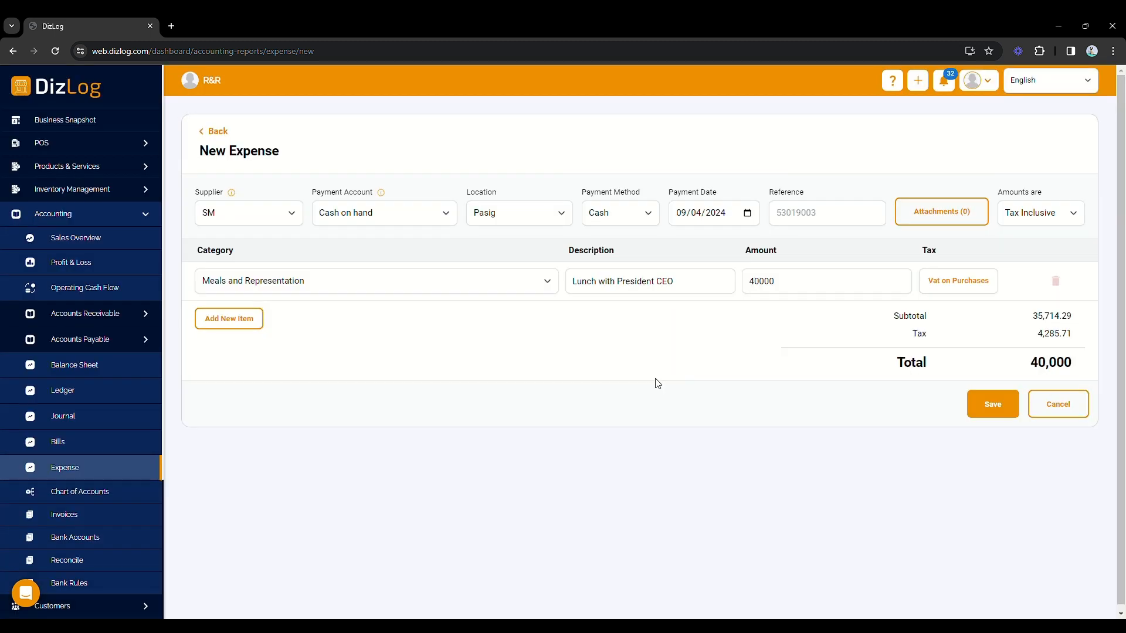
mouse_move(257, 336)
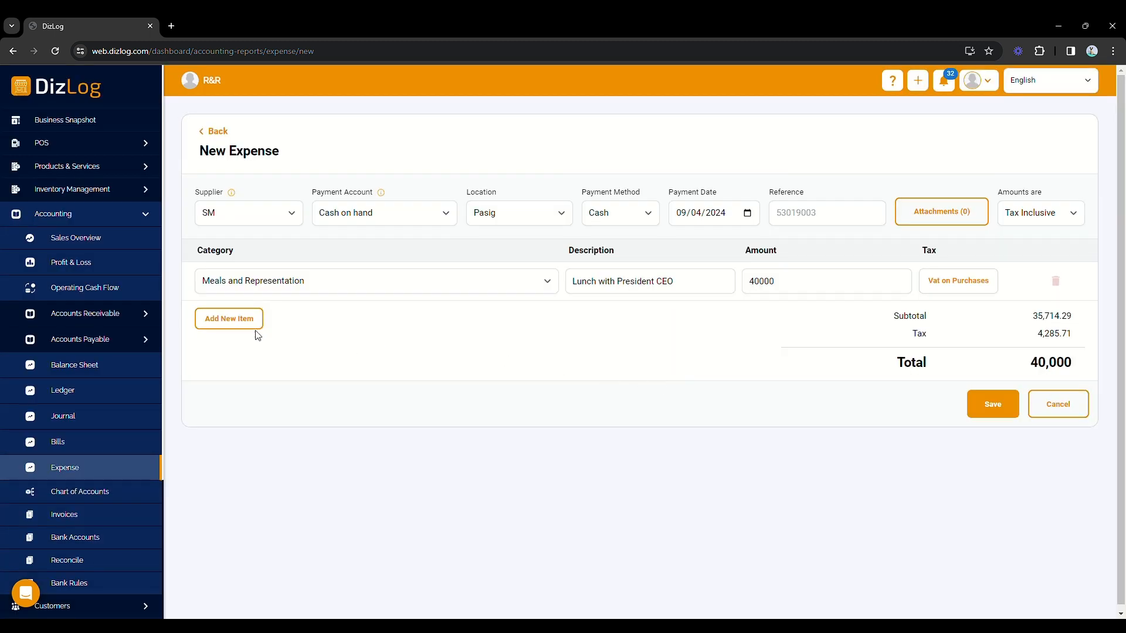
mouse_move(244, 327)
text(4000)
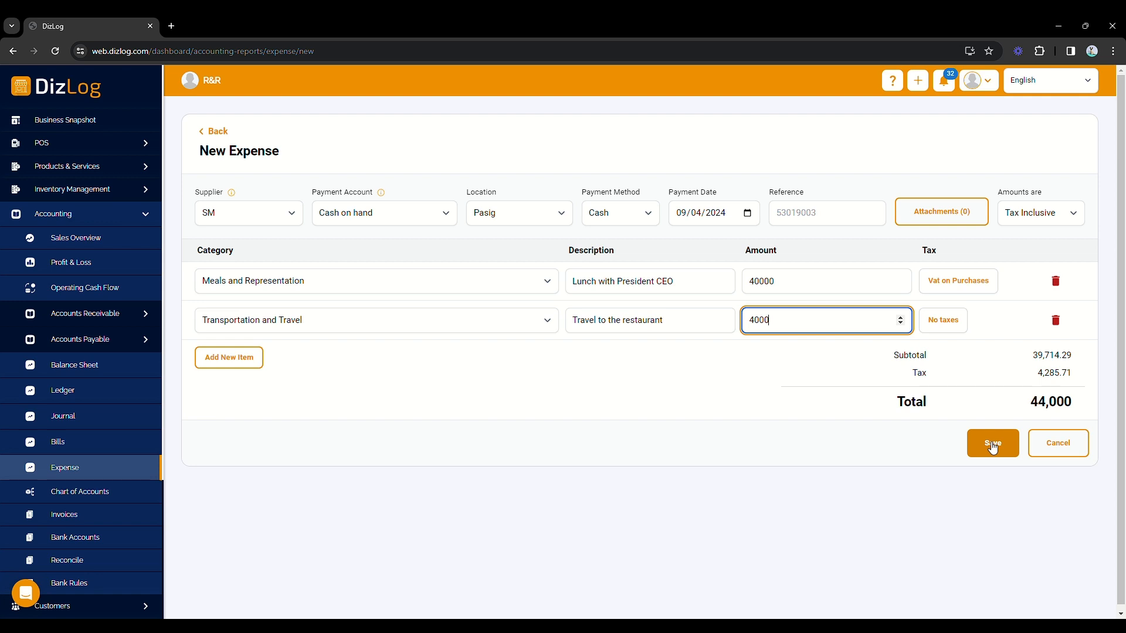
Save the 44,000 expense with its Transportation and Travel line of 4000
click(992, 443)
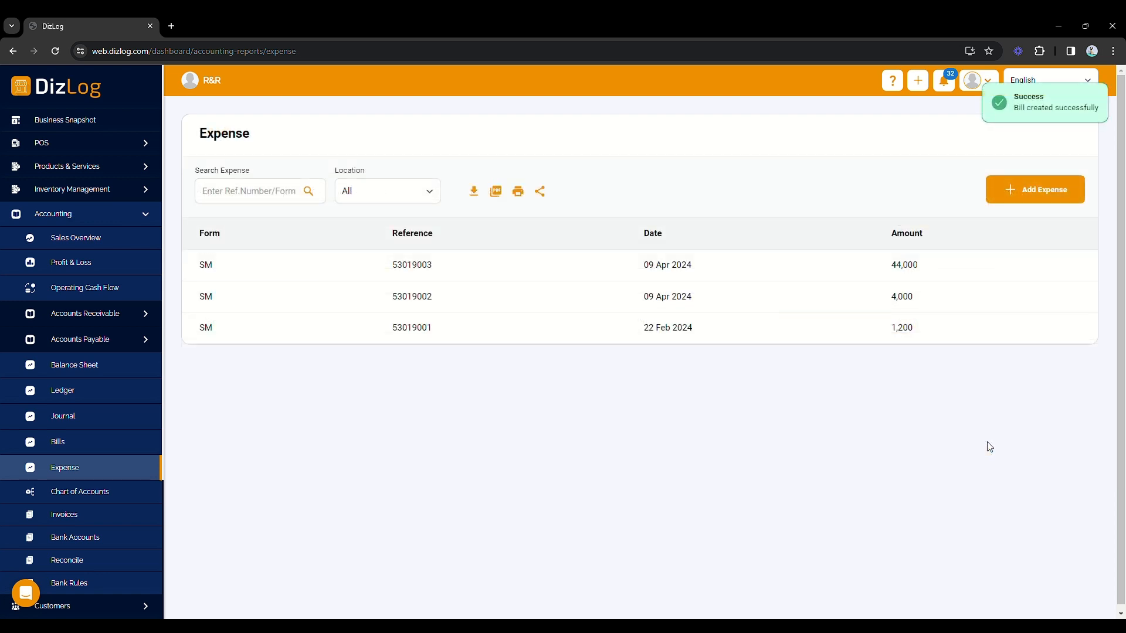
mouse_move(759, 279)
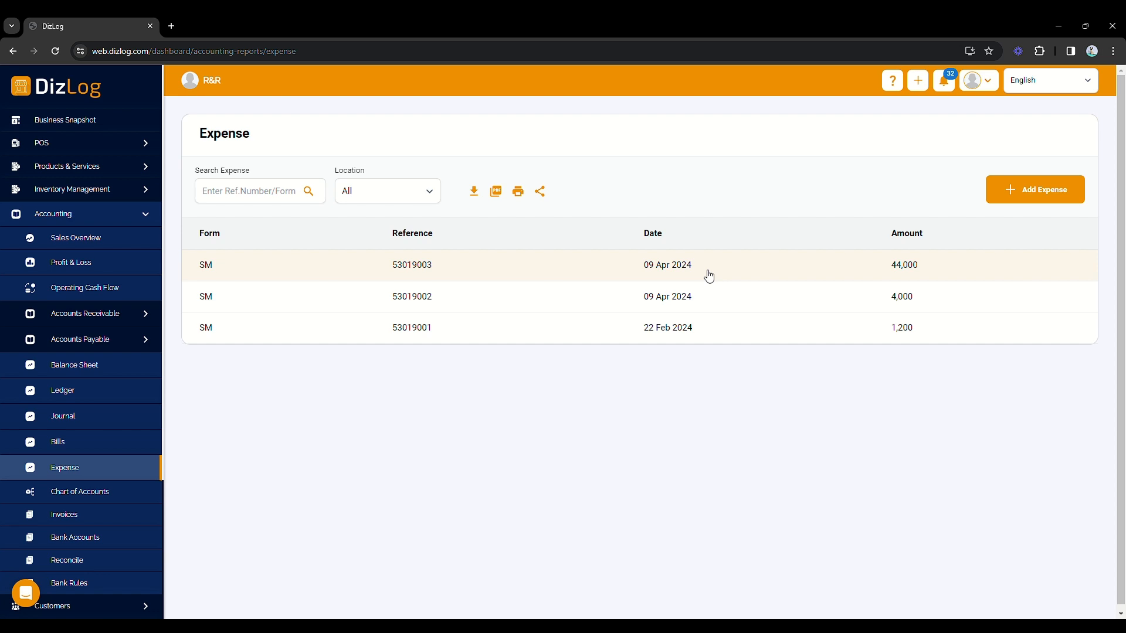
View the Ledger entries for expense 53019003 via Business Snapshot and Accounting
click(63, 120)
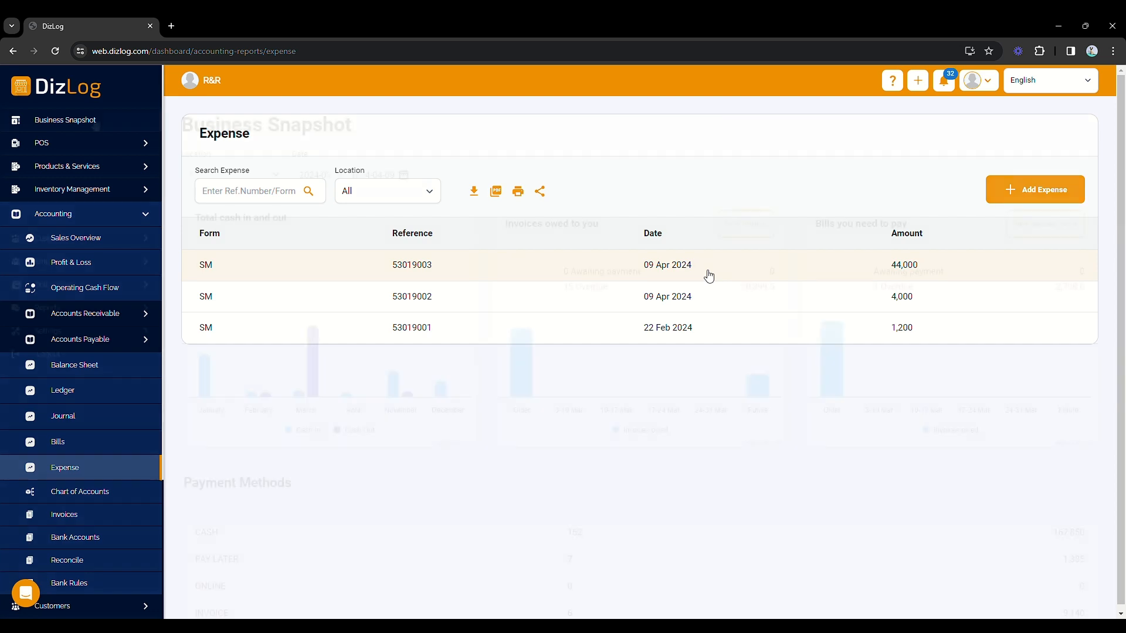
click(63, 119)
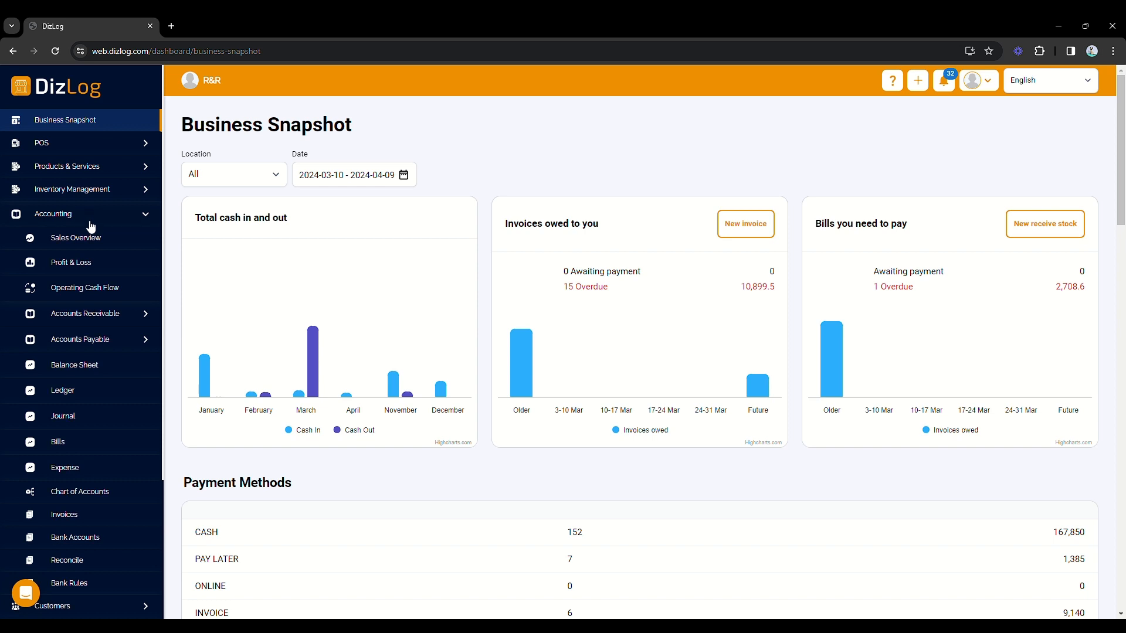
click(62, 389)
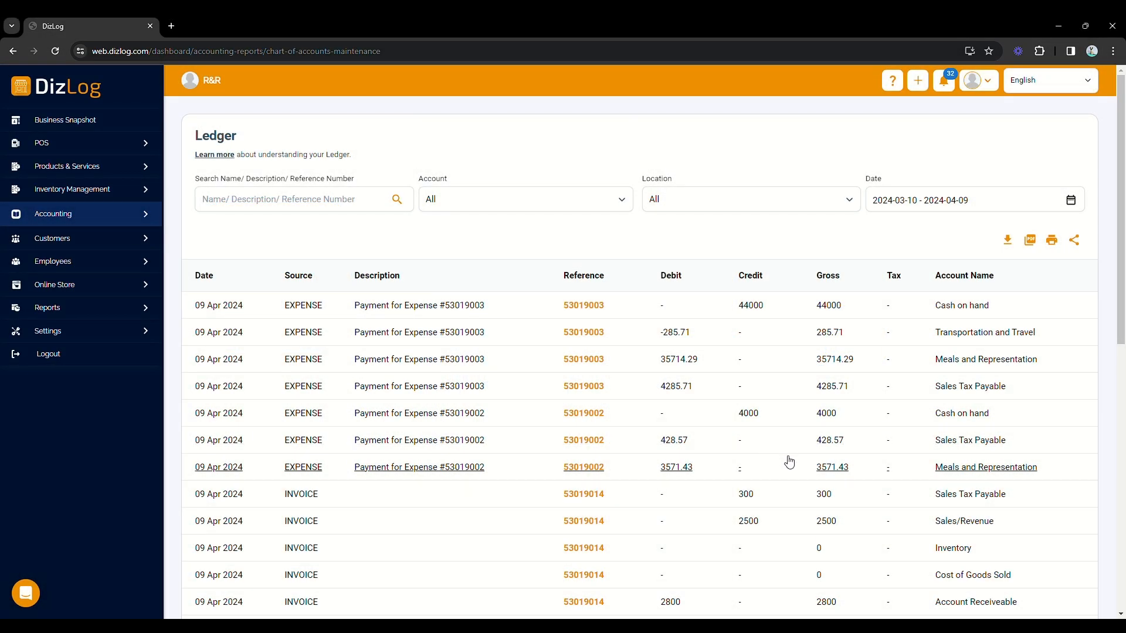
mouse_move(818, 399)
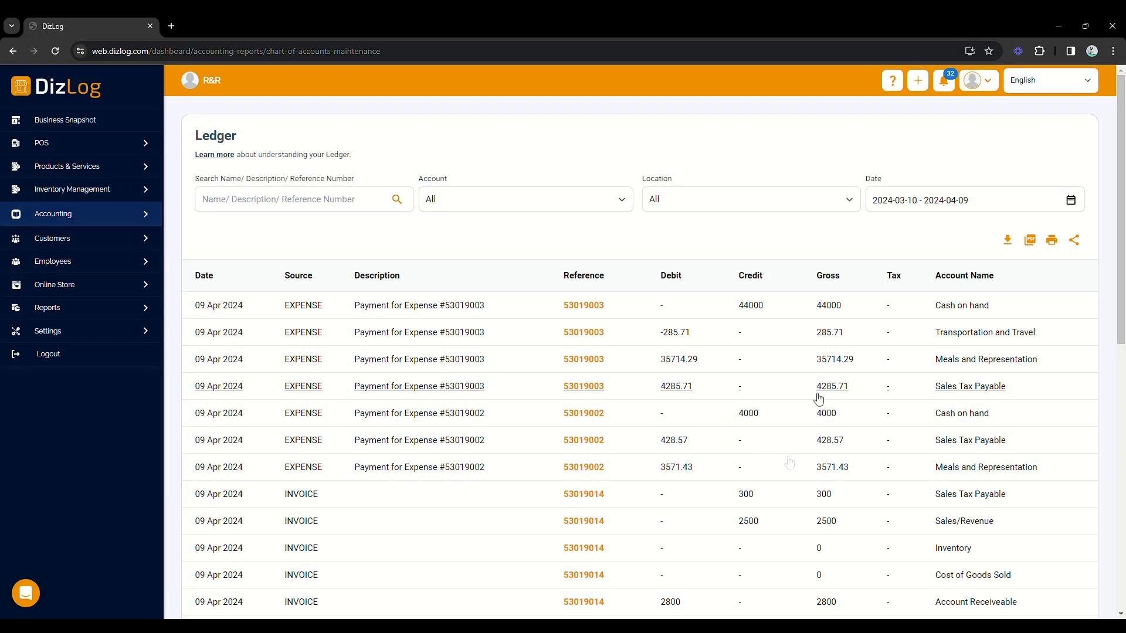